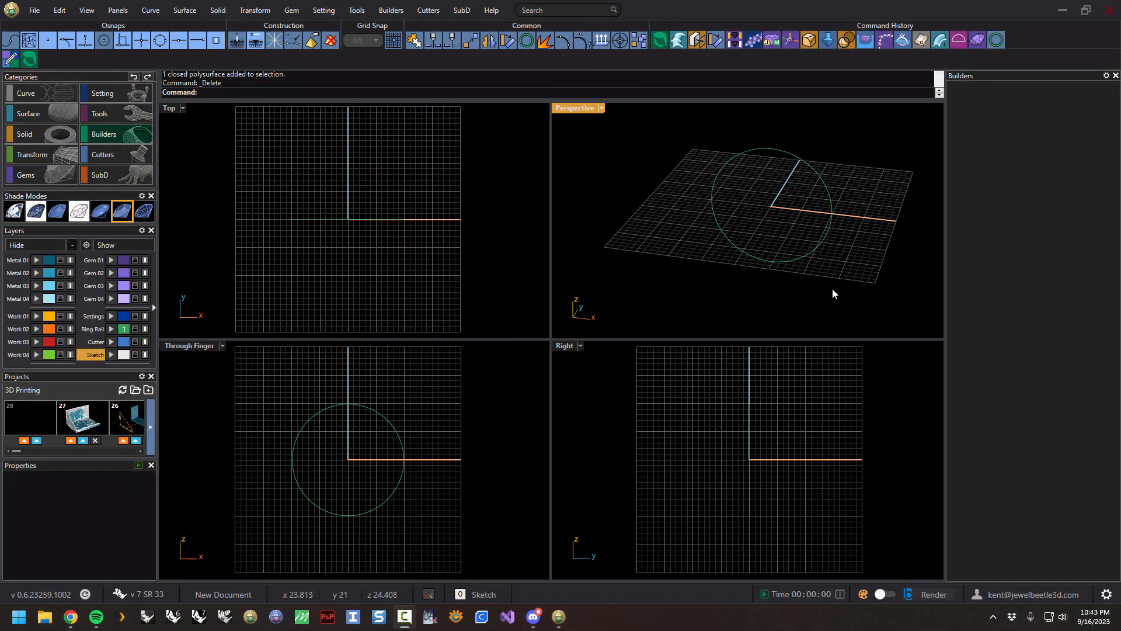
mouse_move(818, 276)
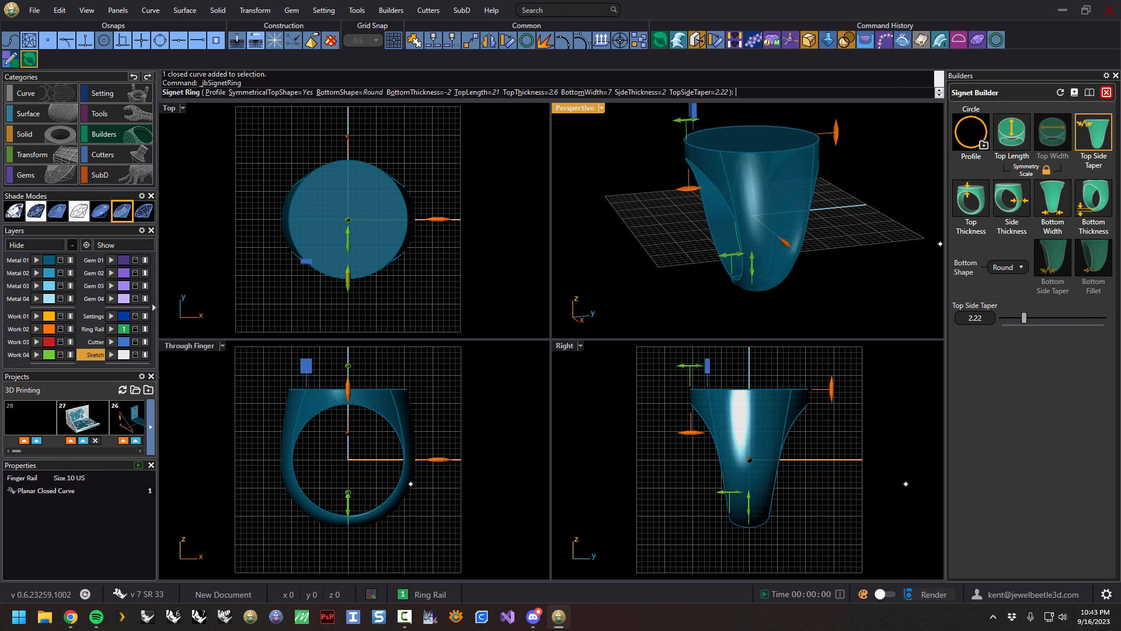
mouse_move(801, 265)
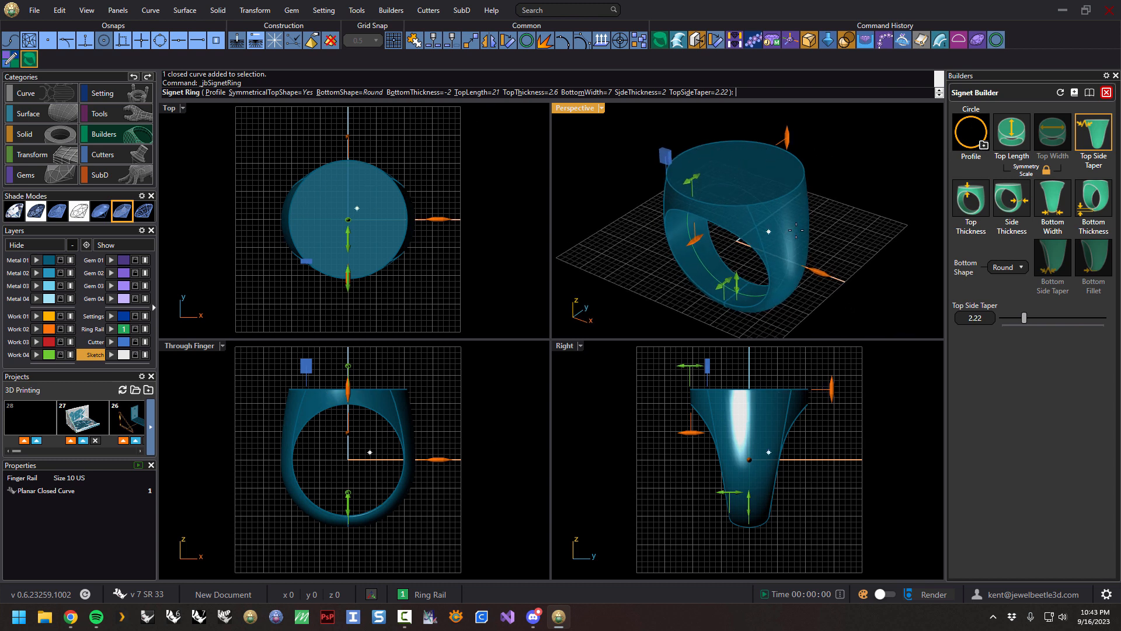
Step: Switch the signet top profile from Circle to Cushion in the Profile Browser
click(969, 132)
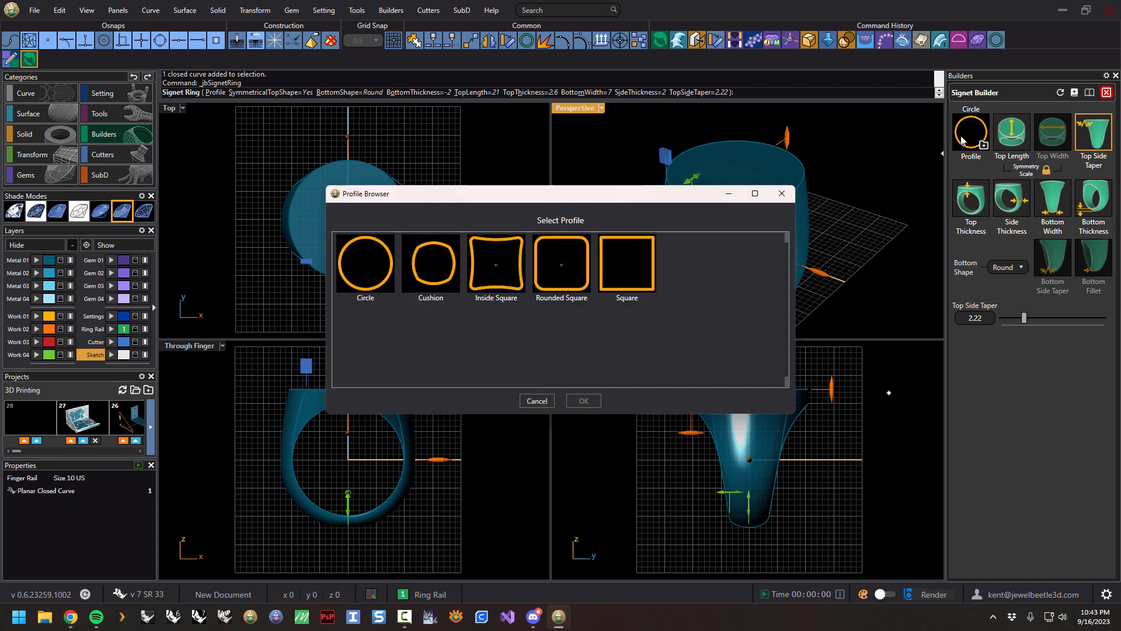
mouse_move(470, 326)
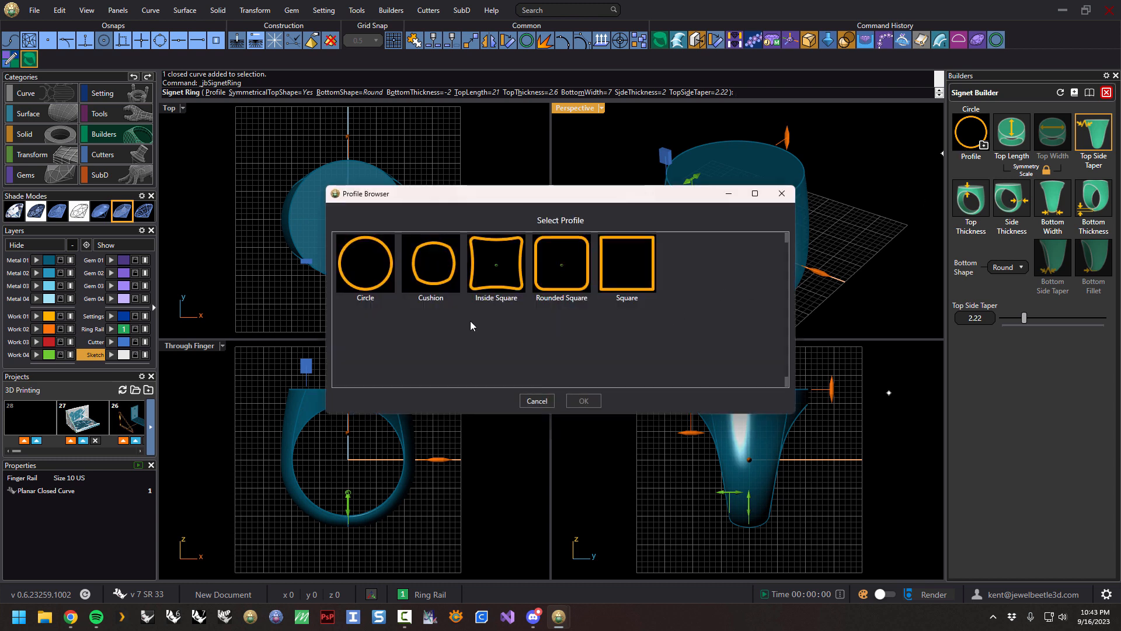
mouse_move(480, 347)
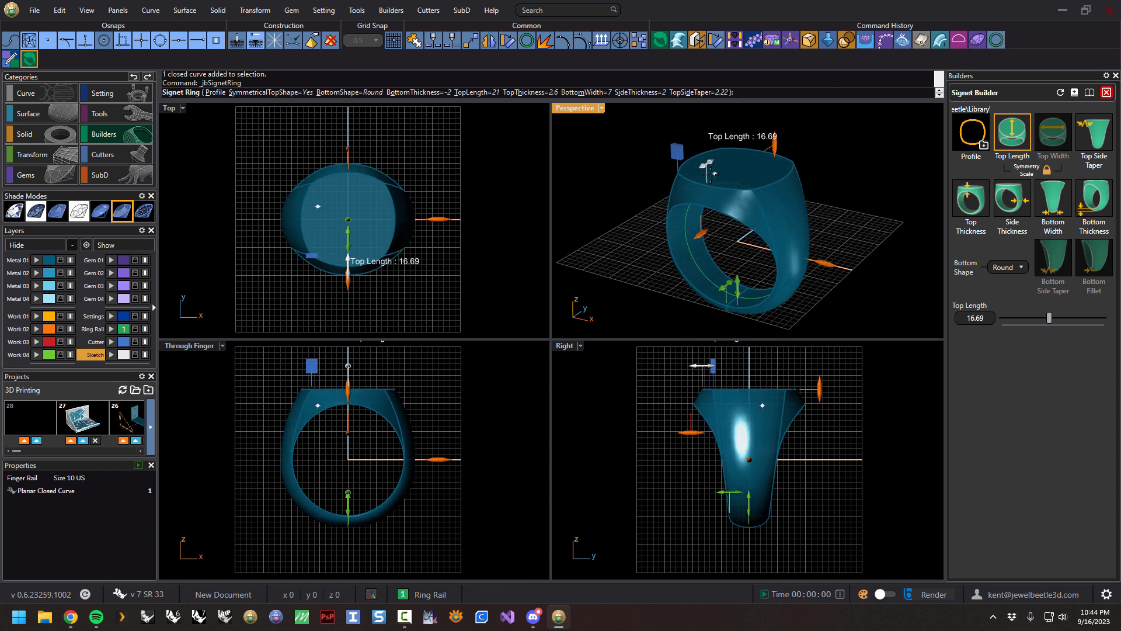
Step: Resize the cushion top to length 17.5 and width 16 with the gumball handles
drag(1049, 318, 1053, 318)
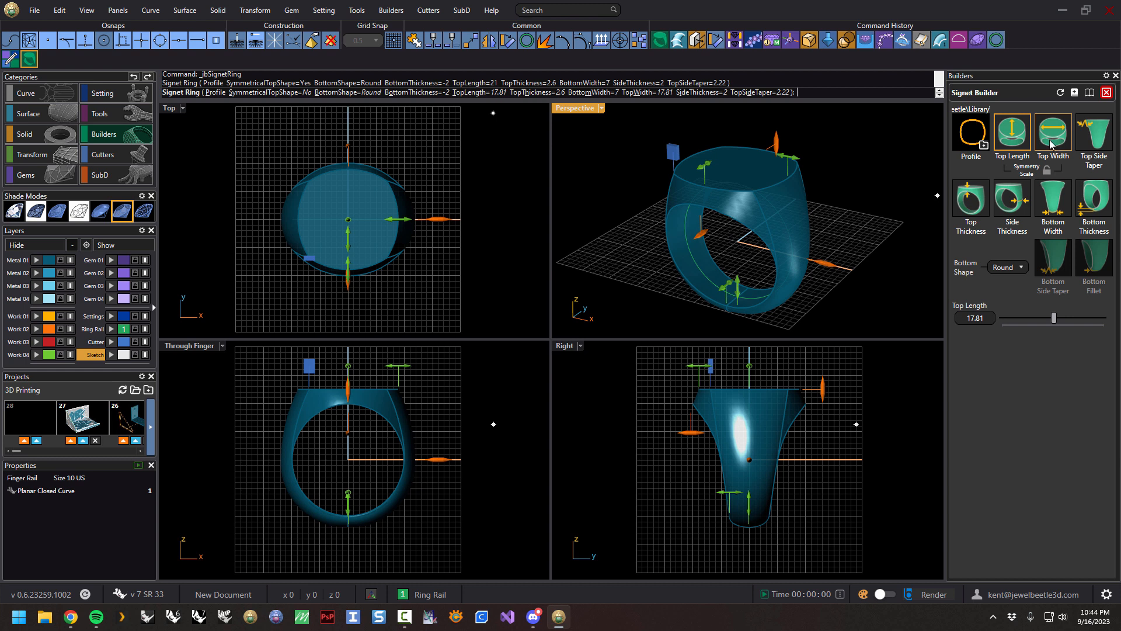
mouse_move(1052, 139)
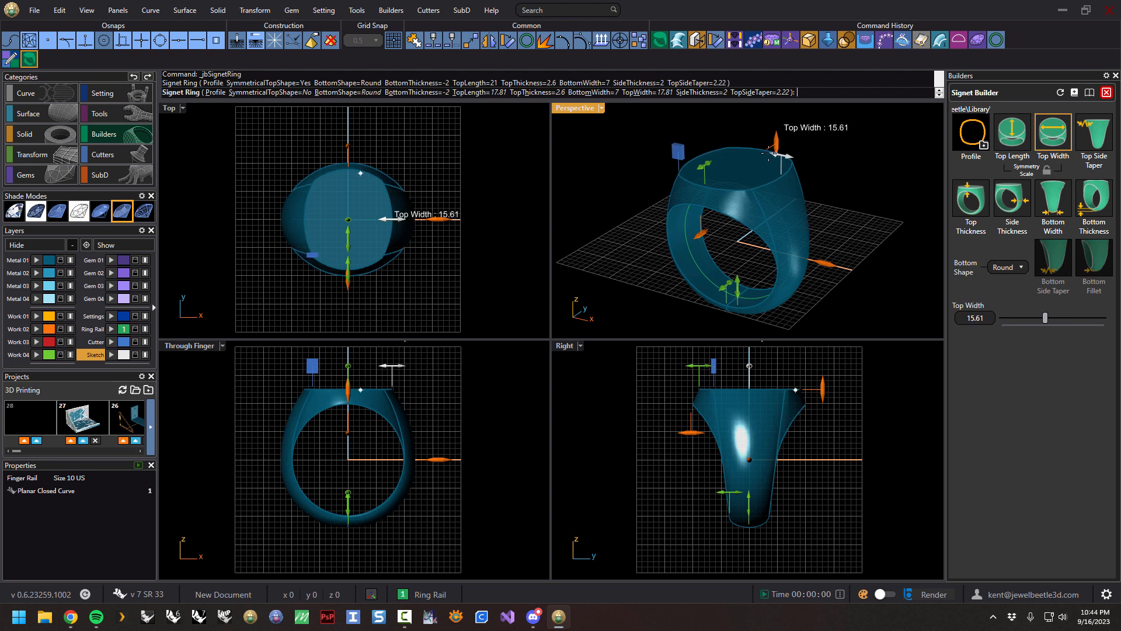
drag(775, 152, 778, 158)
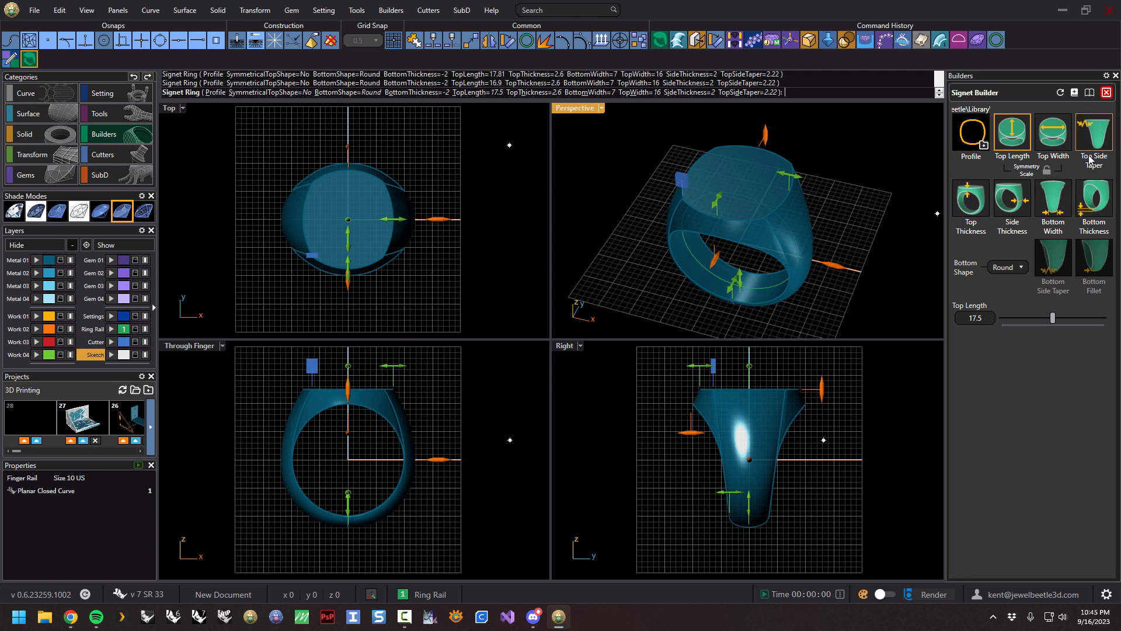
mouse_move(1091, 144)
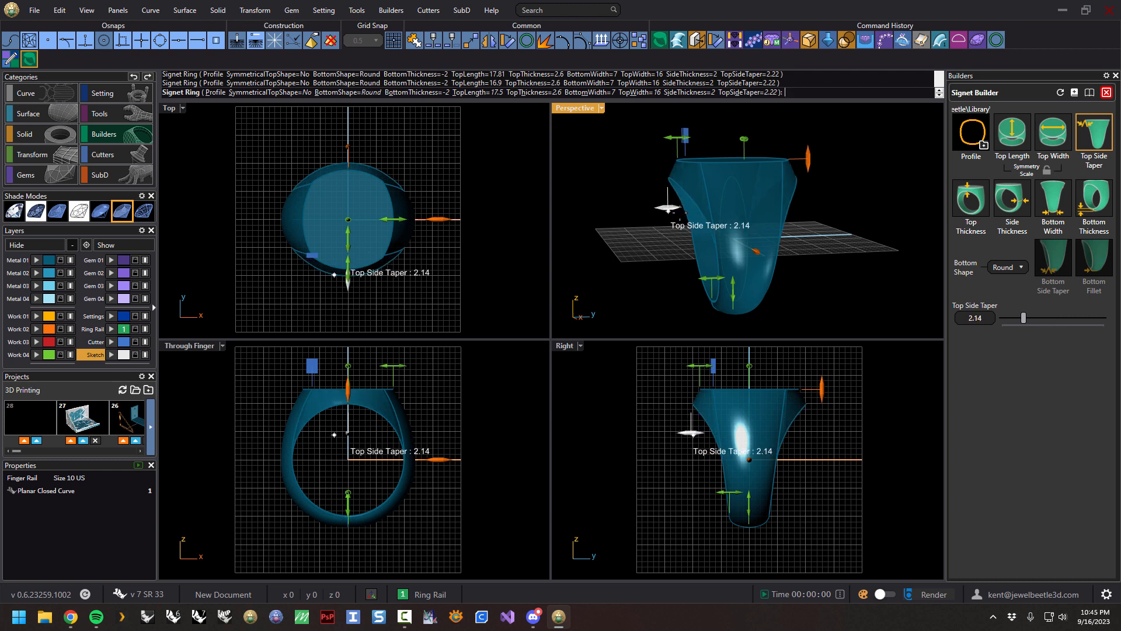
Step: Increase the Top Side Taper to around 4.3 so the sides flare toward the top
drag(1021, 318, 1042, 318)
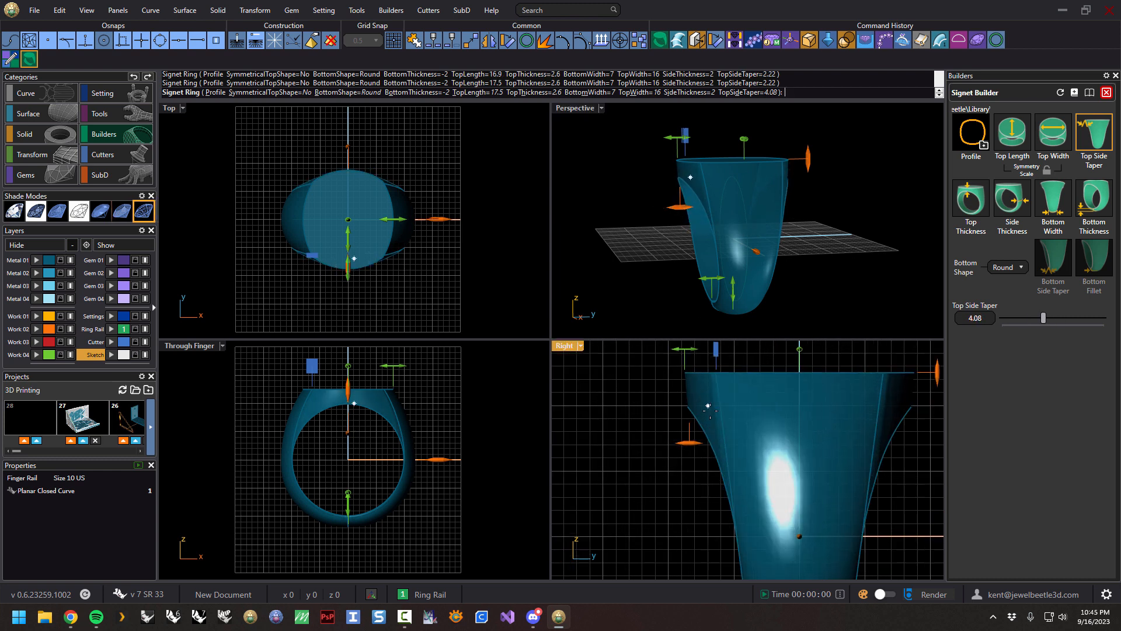
drag(1042, 318, 1056, 318)
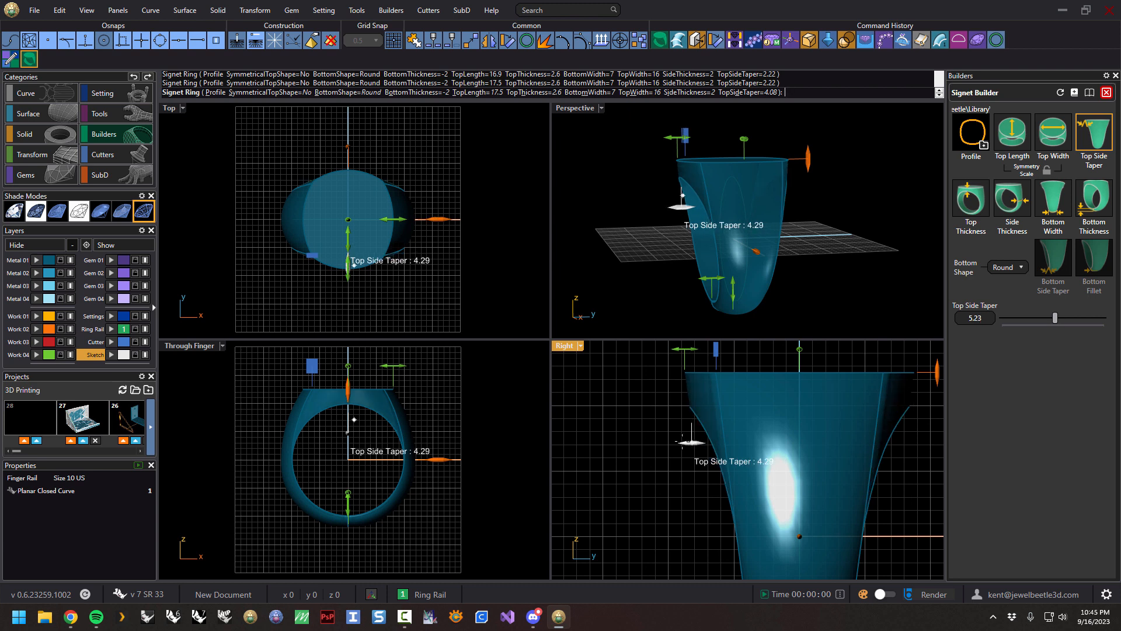
drag(1055, 318, 1027, 318)
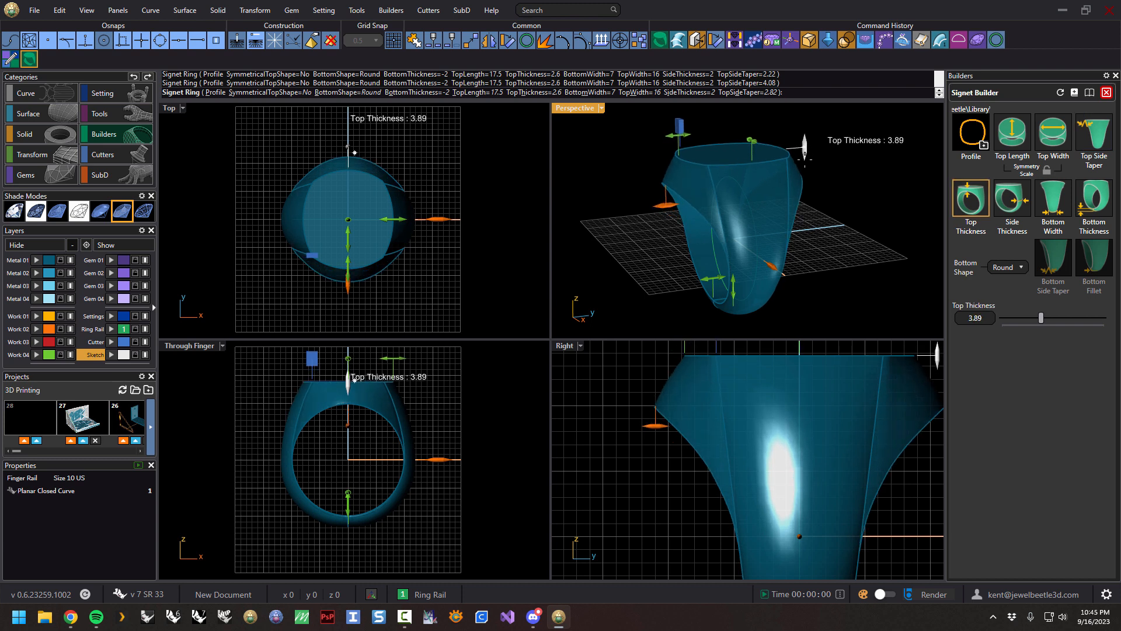
Step: Raise the Top Thickness of the signet to roughly 3.66
drag(1044, 318, 1039, 318)
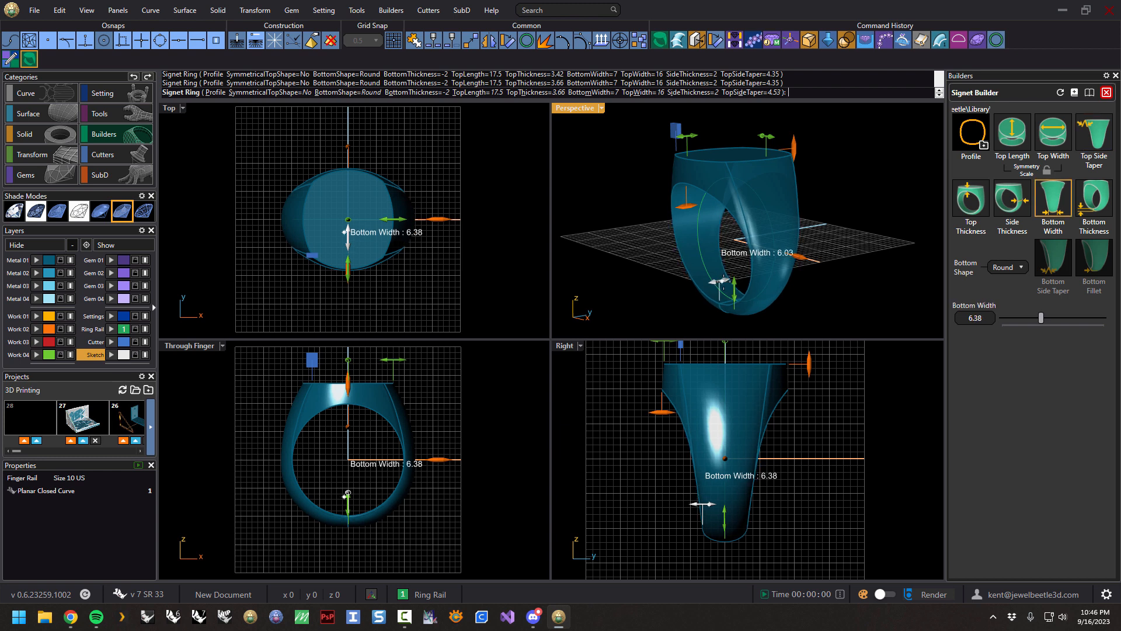
Step: Narrow the shank's Bottom Width to 6.26
drag(1040, 317, 1036, 318)
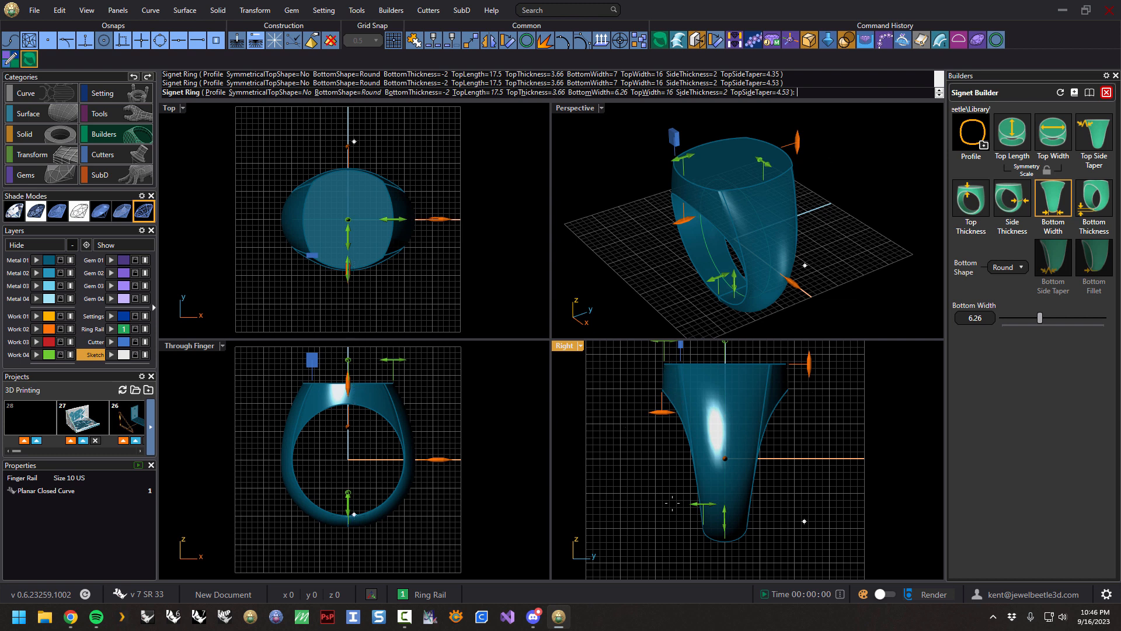
mouse_move(651, 389)
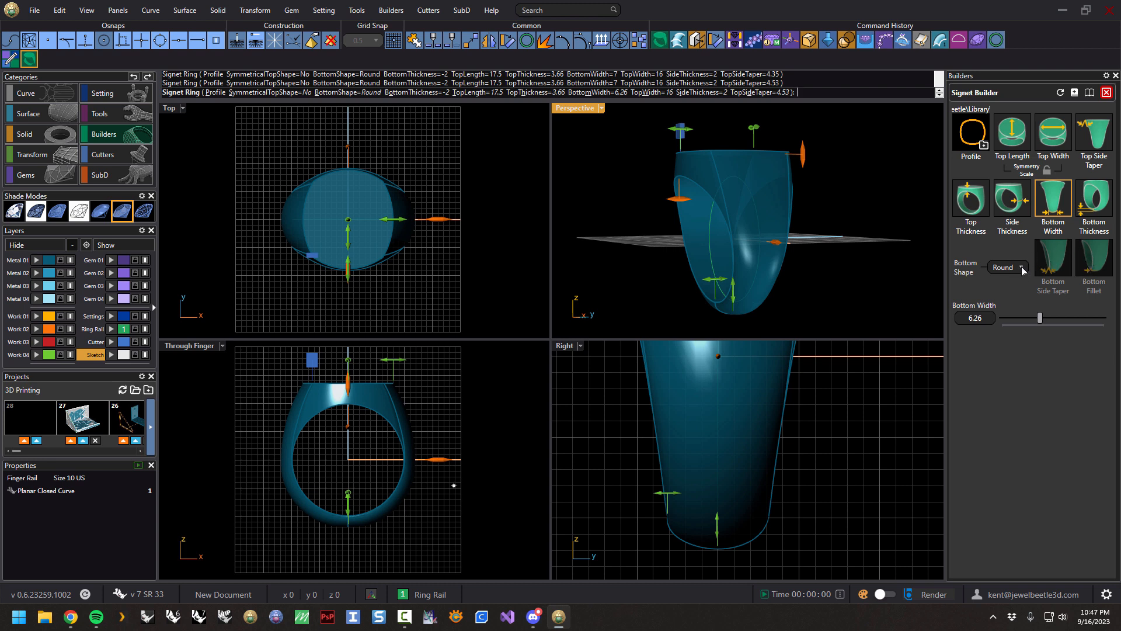
Step: Set Bottom Shape to Flat and soften it with the Bottom Fillet handle
click(1008, 266)
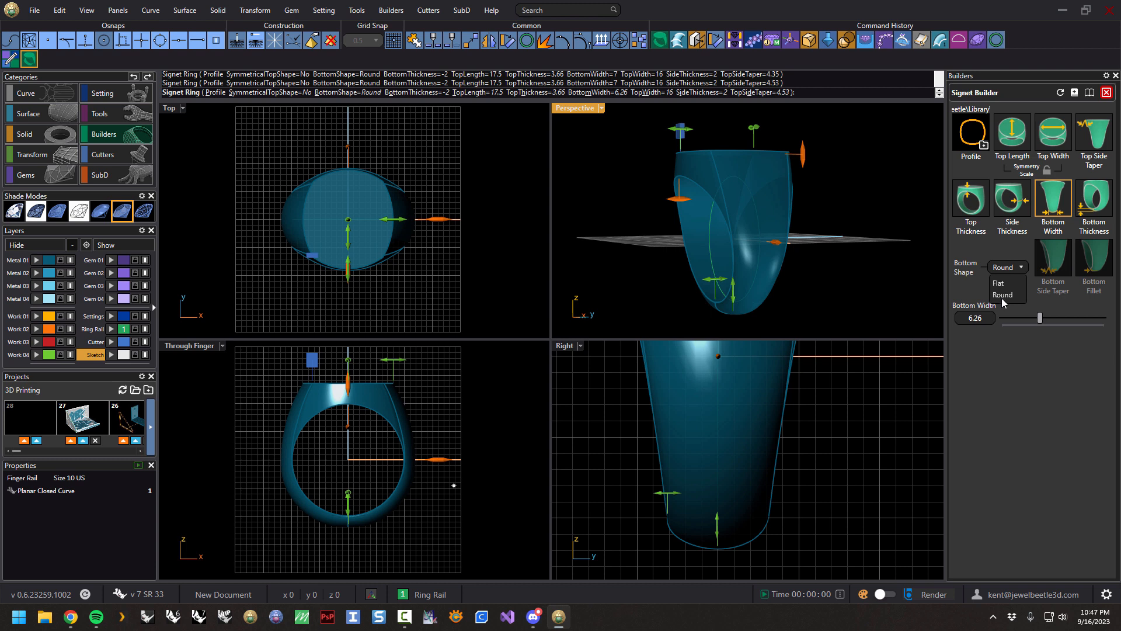
click(998, 282)
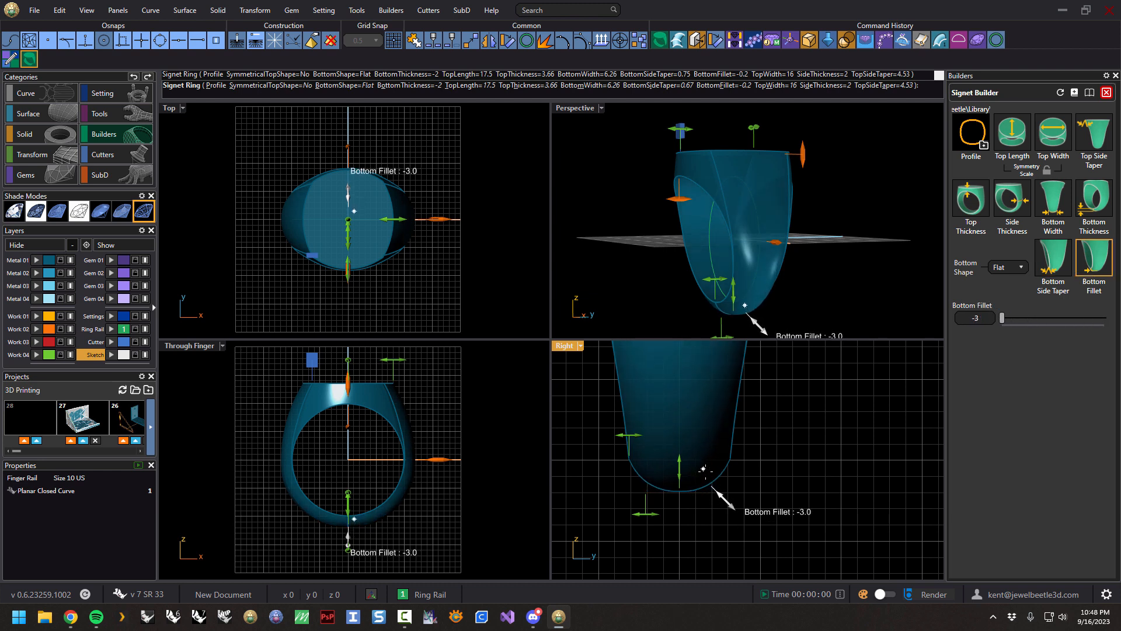
drag(1014, 318, 1042, 318)
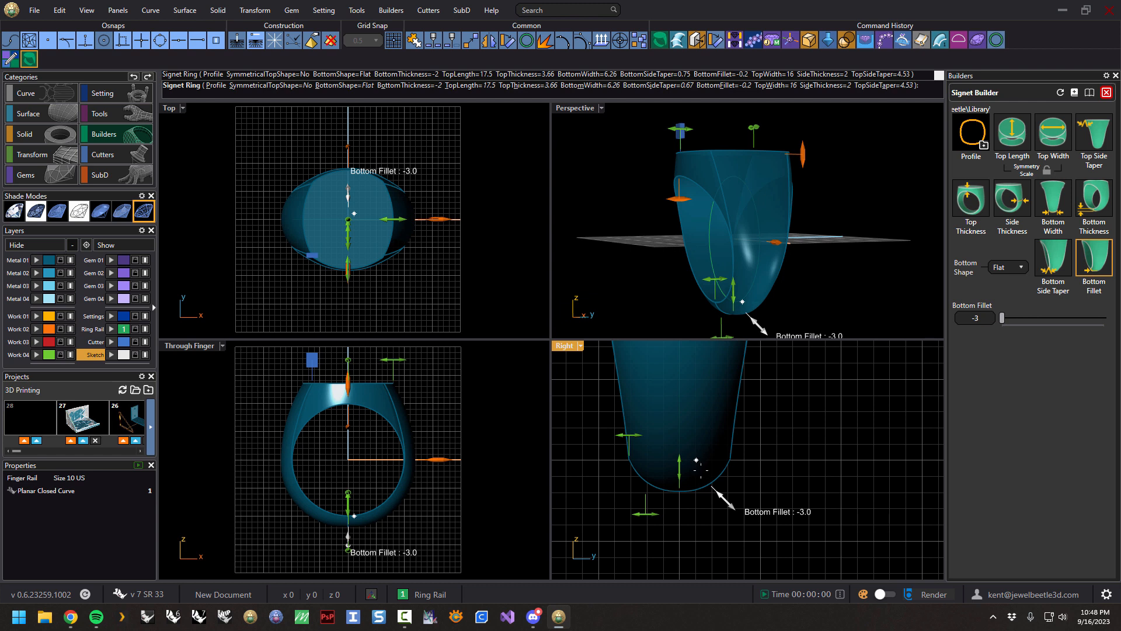
drag(1007, 318, 1079, 317)
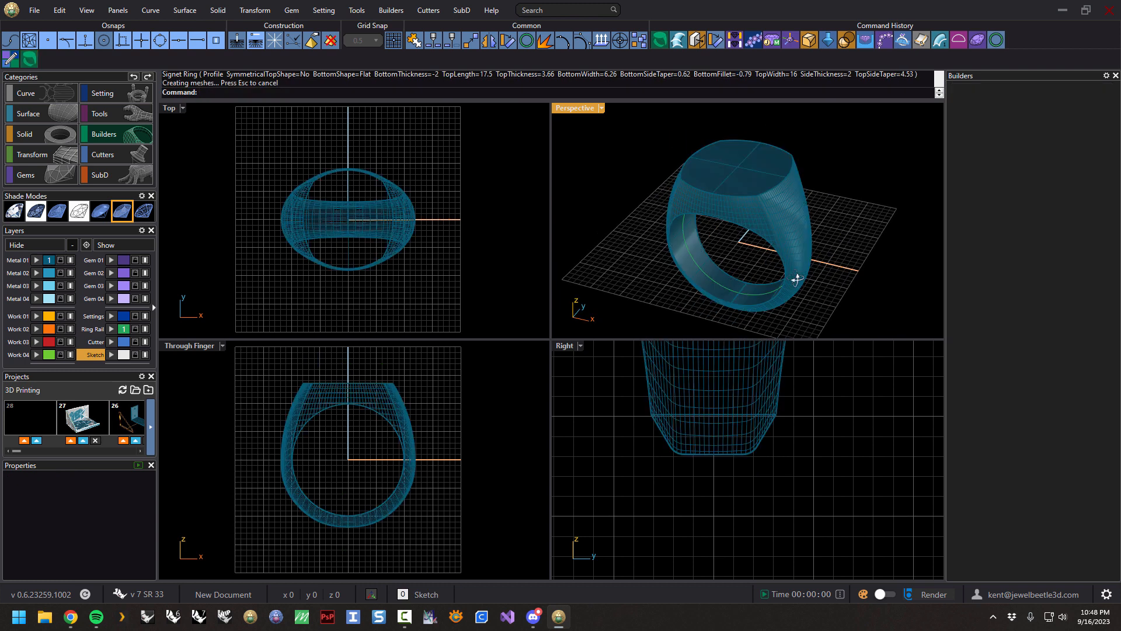
Step: Orbit the Perspective view to inspect the finished ring from the side
drag(795, 279, 879, 229)
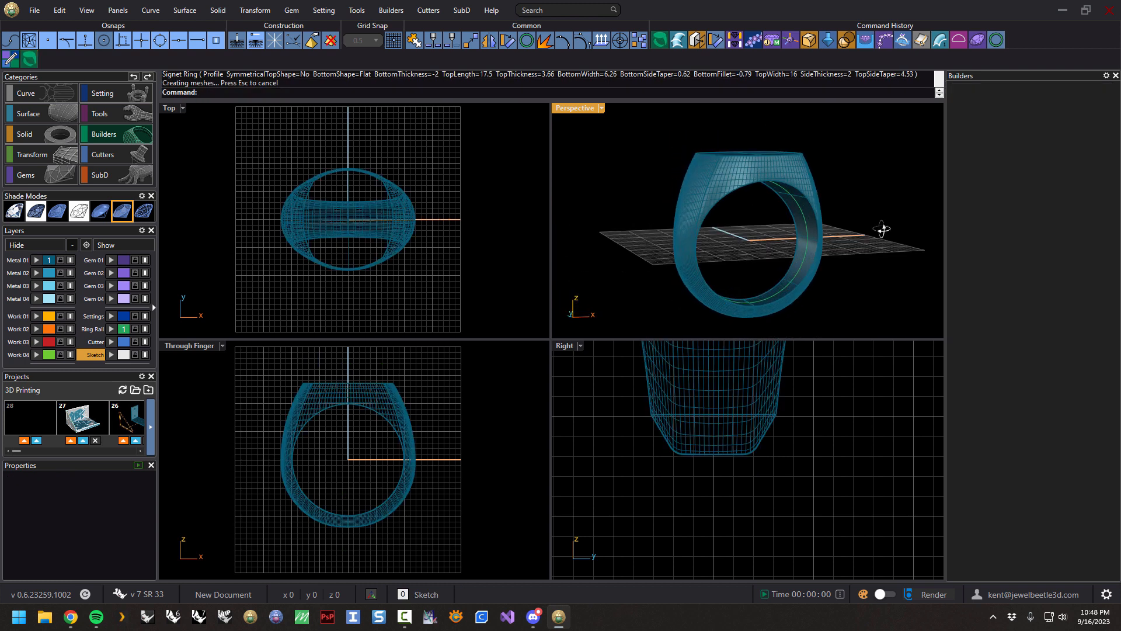